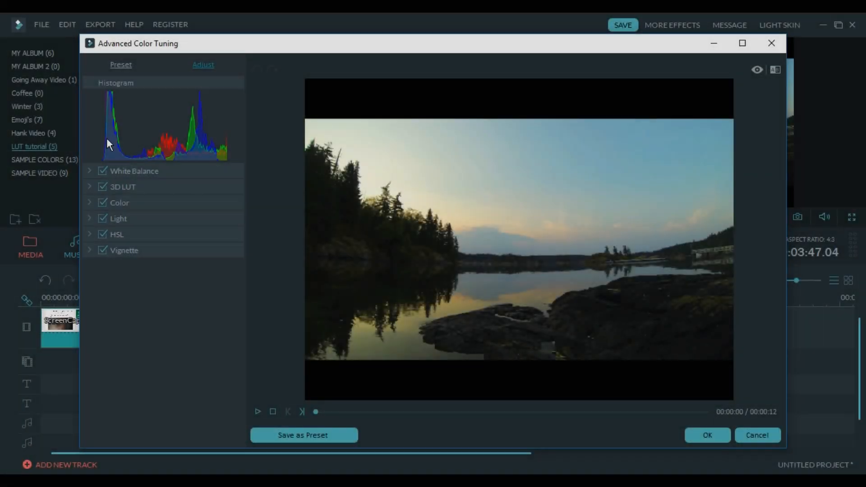
Preview the Film Stock and Black&White colour presets on the lake footage.
click(121, 65)
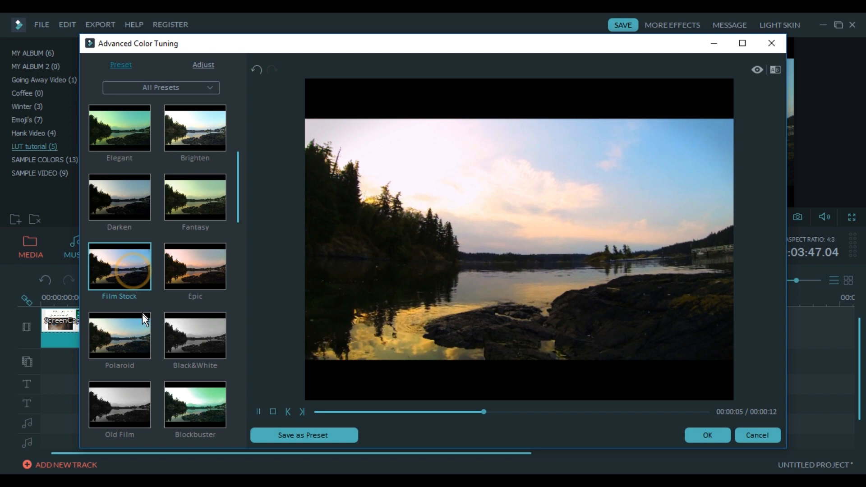
click(194, 335)
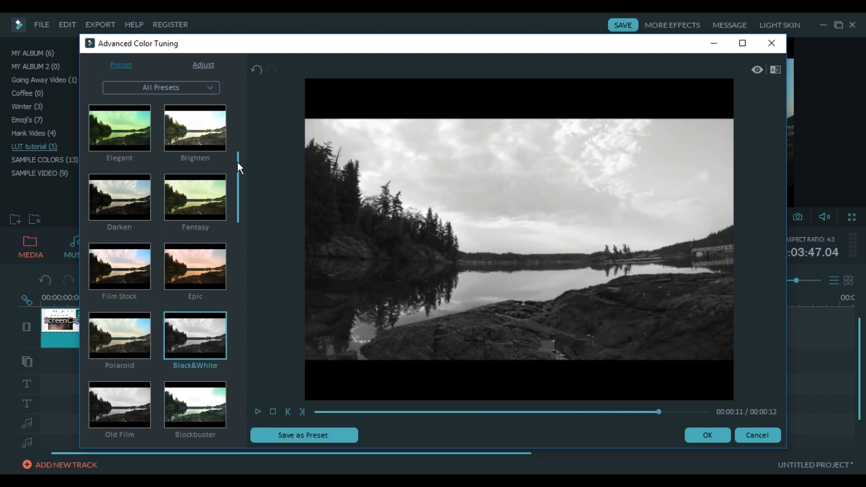
click(707, 436)
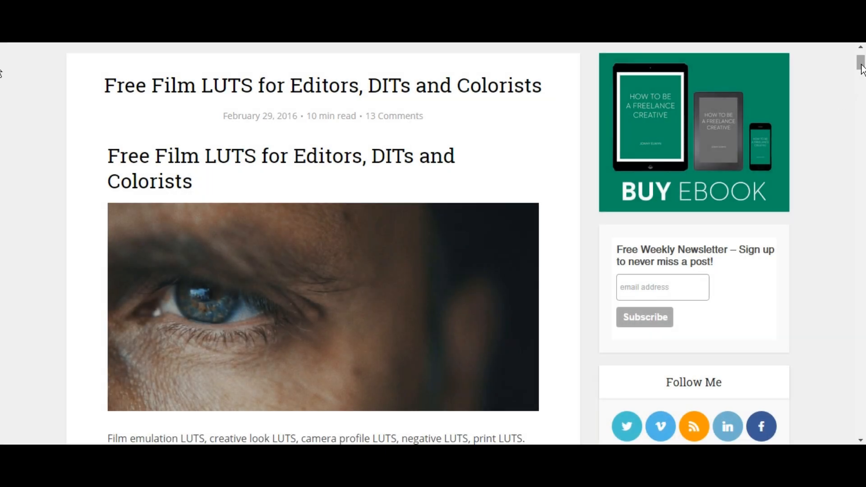
Scroll the free film LUTs post and view the DigitalColorist.com free LUTs page.
scroll(down, 3)
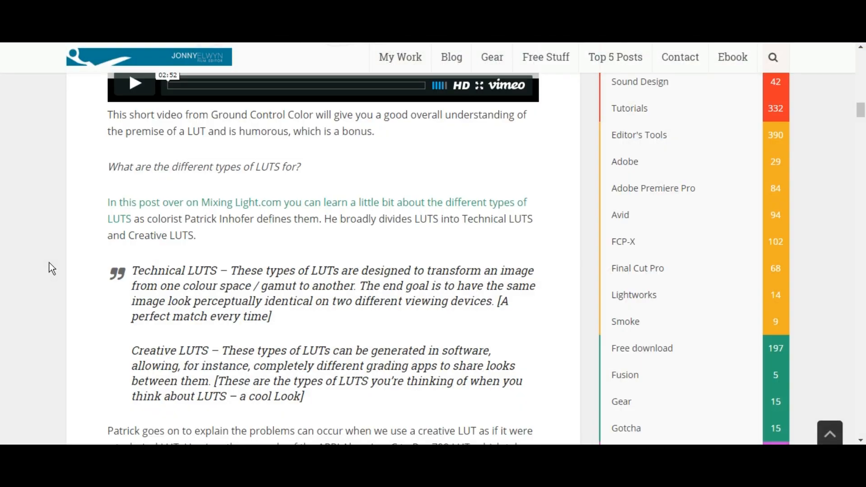
scroll(down, 3)
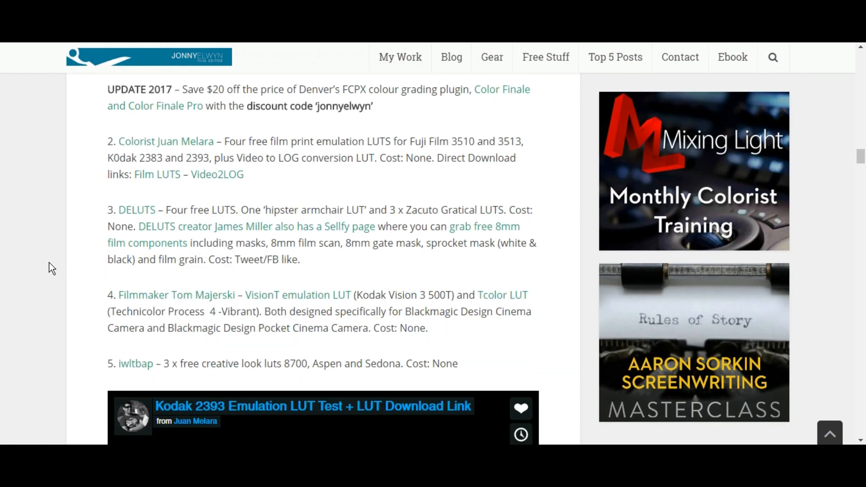
mouse_move(204, 276)
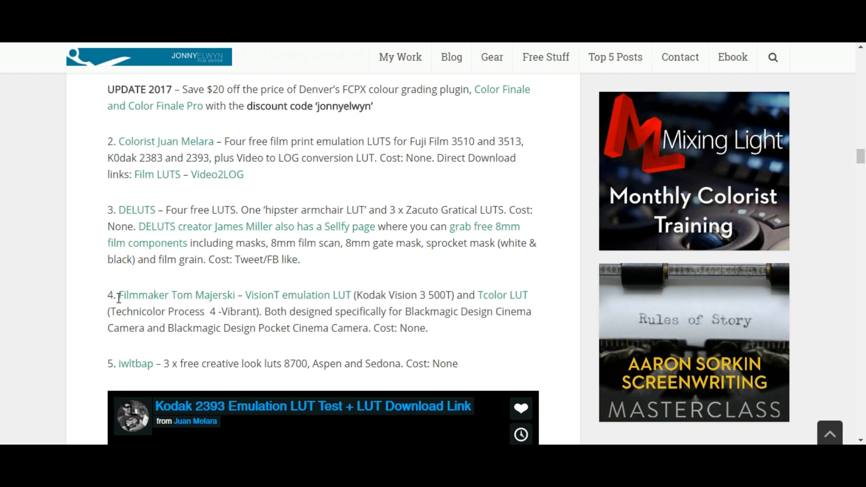
scroll(down, 3)
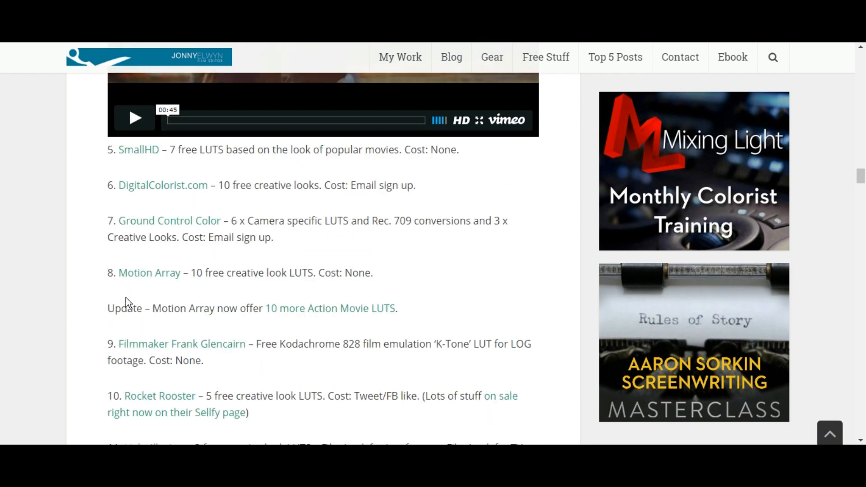
click(163, 186)
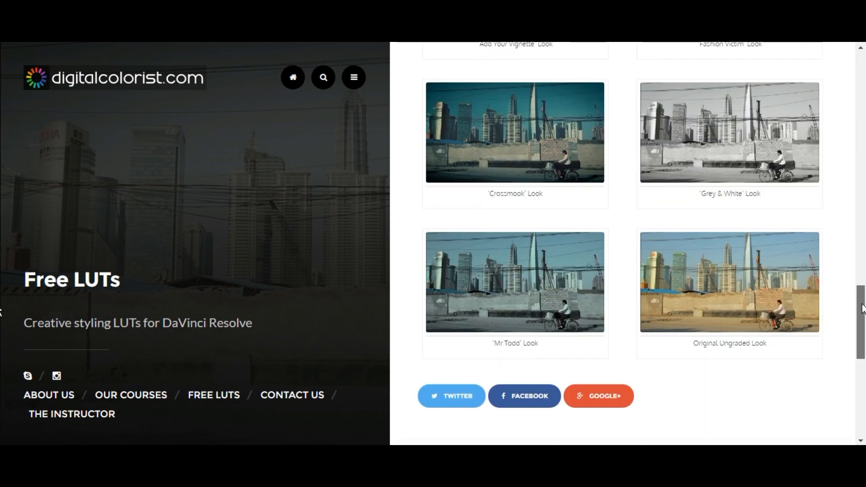
scroll(down, 3)
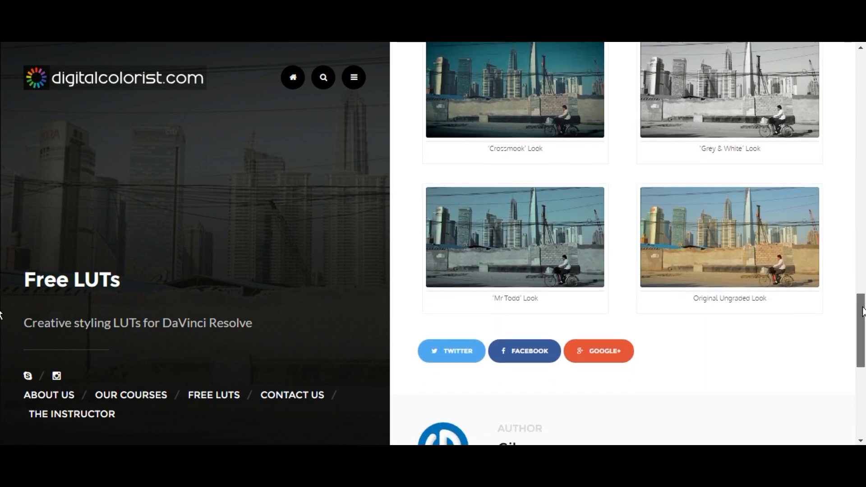
mouse_move(749, 254)
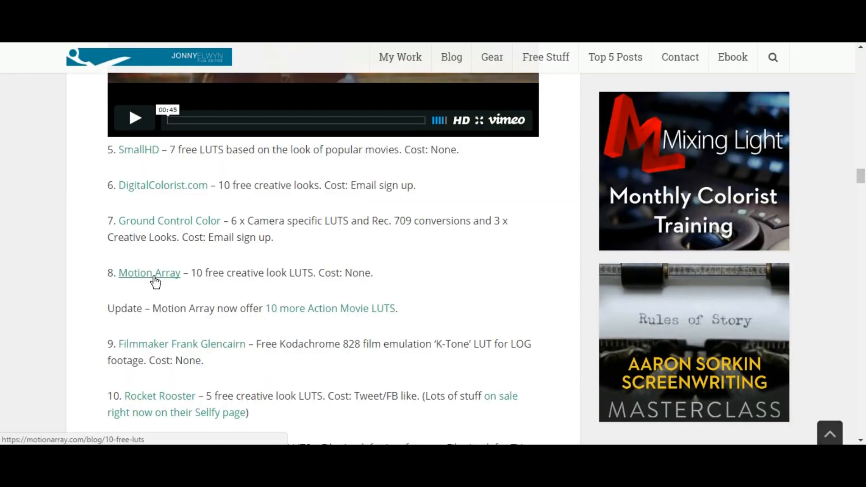
Open the Motion Array 10 free LUTs post and find its download link.
click(149, 273)
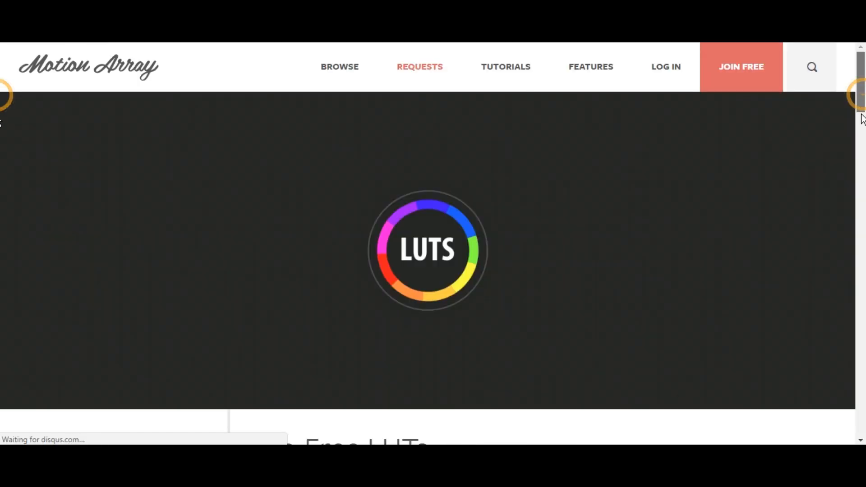
scroll(down, 3)
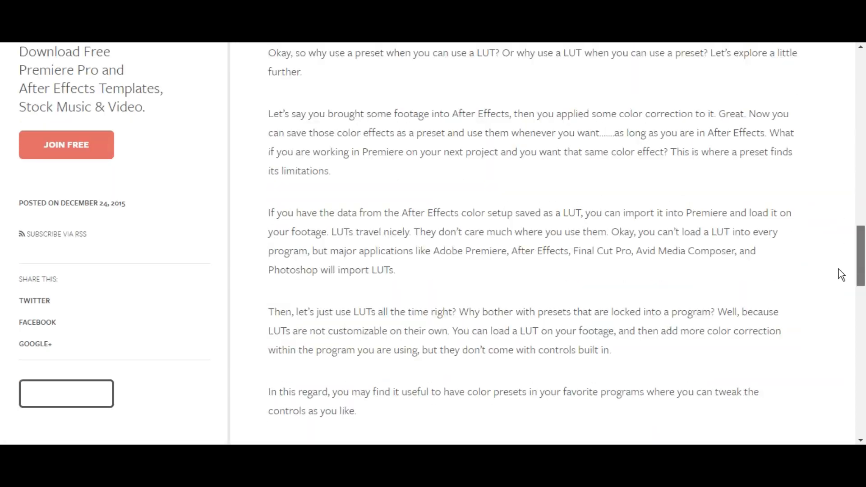
scroll(down, 3)
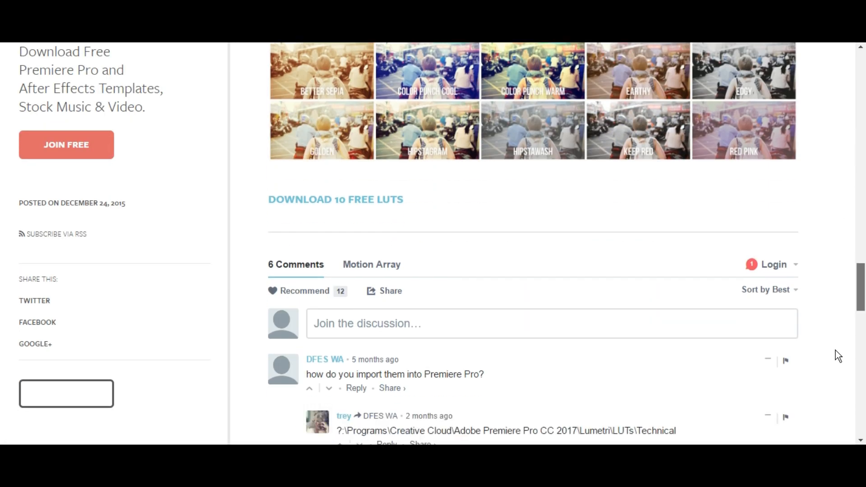
scroll(up, 3)
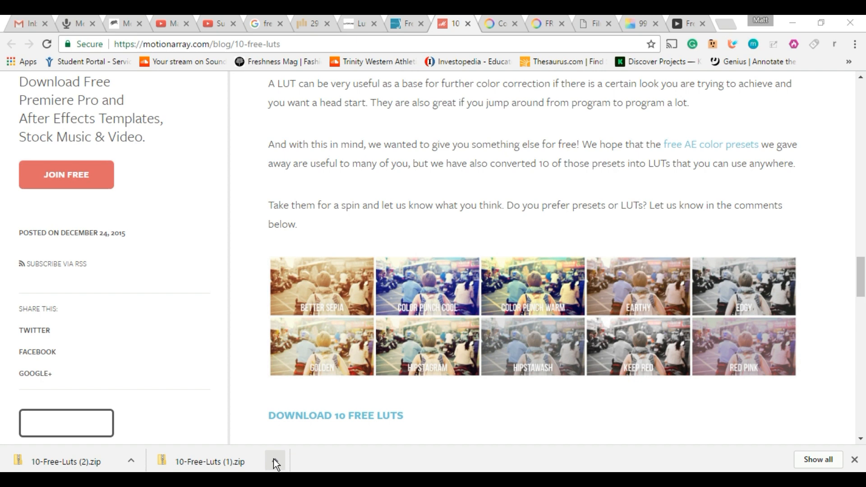
mouse_move(299, 408)
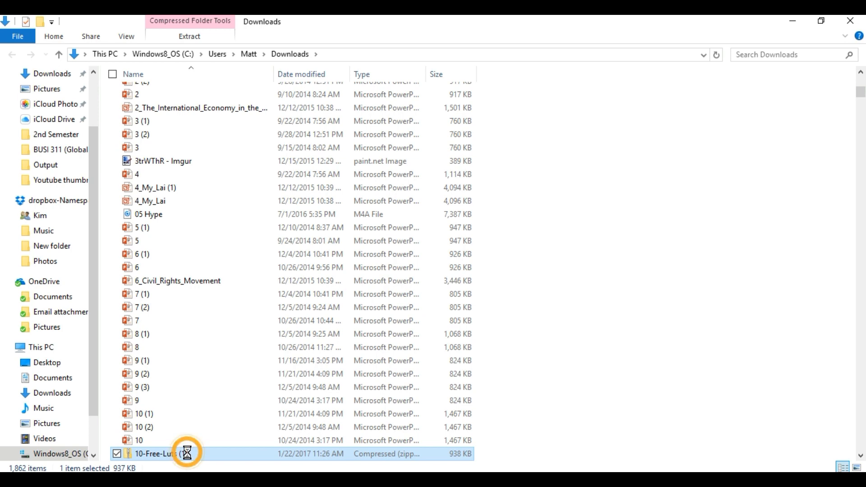
Extract the 10-Free-Luts zip into its suggested folder with Extract All.
right_click(149, 452)
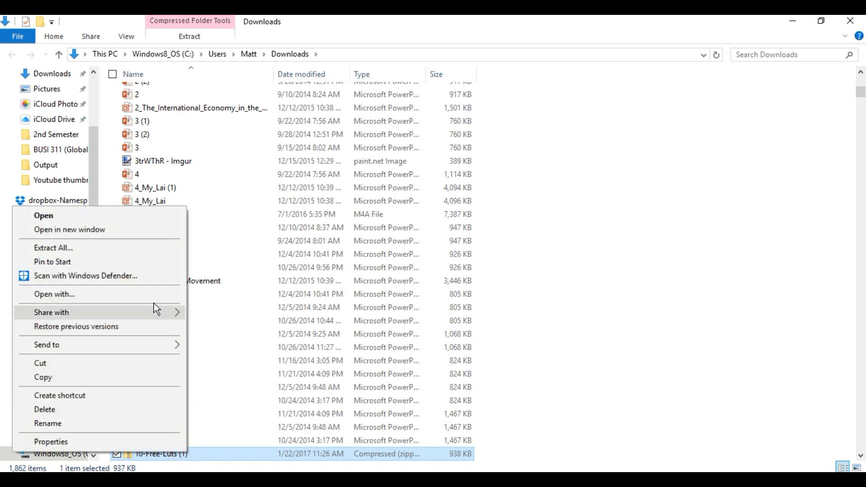
click(53, 248)
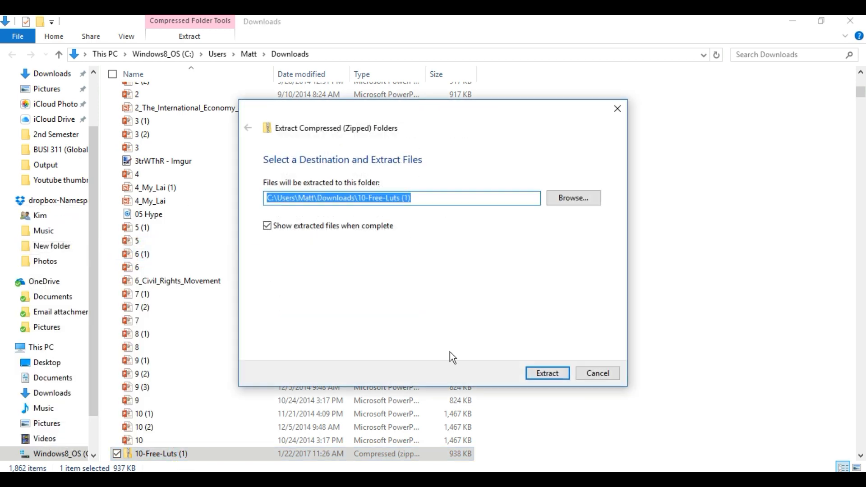
click(547, 373)
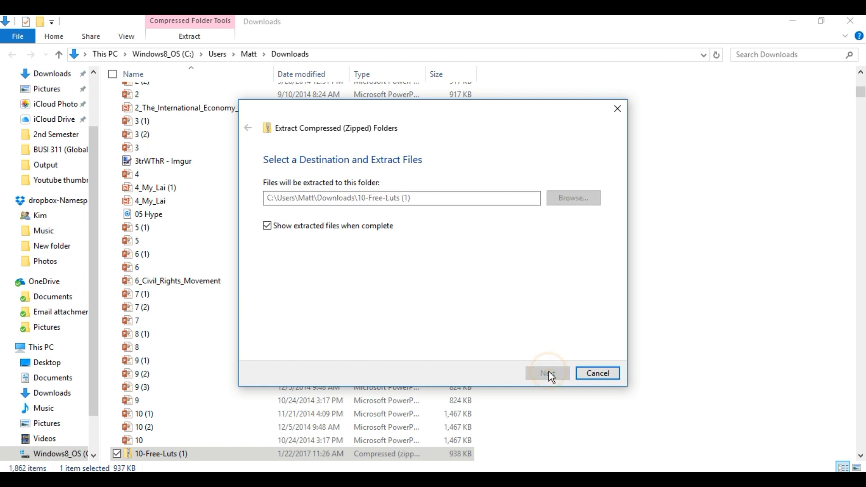
click(547, 372)
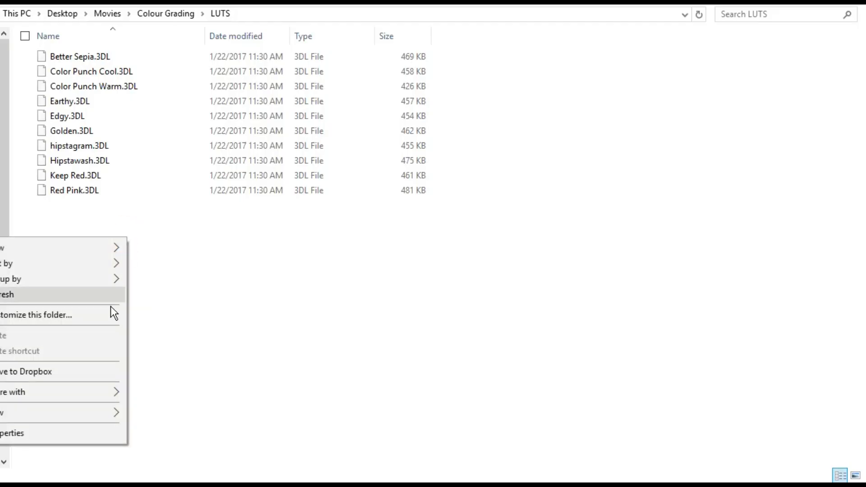
Create a new folder named '3D Lut' beside the ten .3DL files.
click(14, 411)
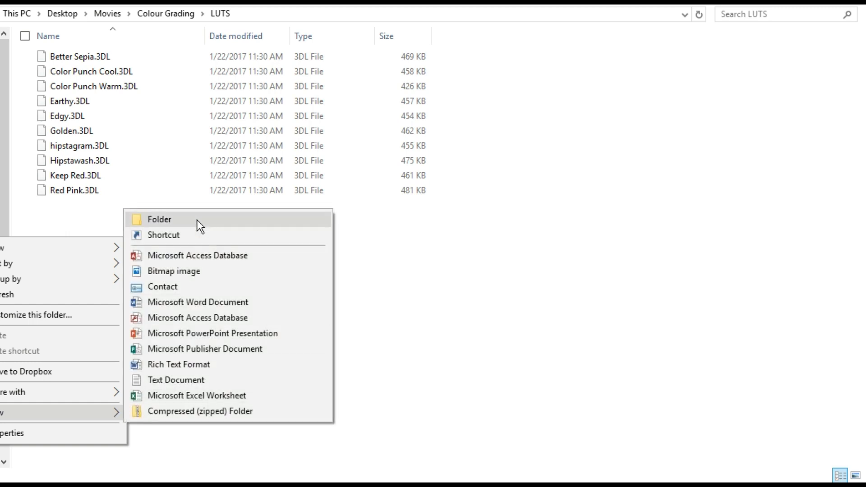
click(159, 220)
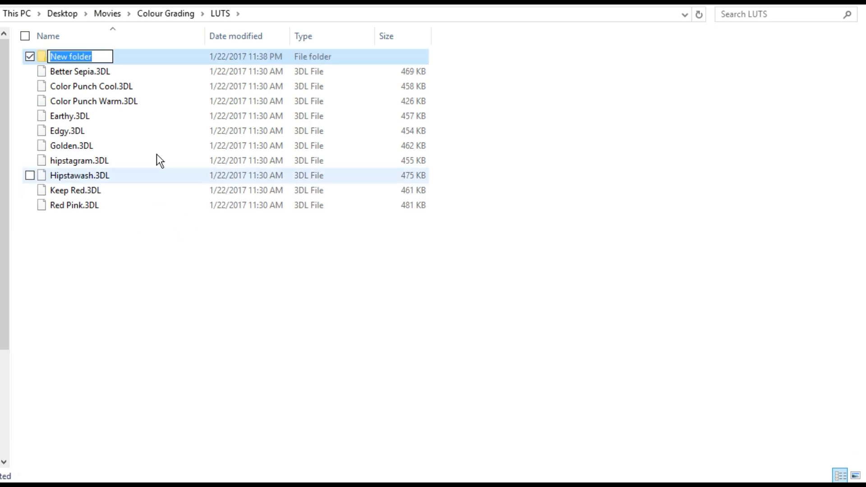
text(3d)
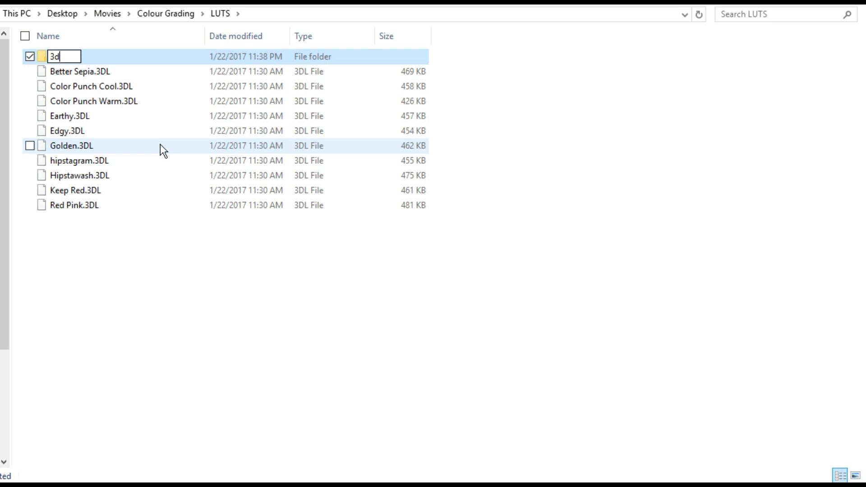
text(3D Lut)
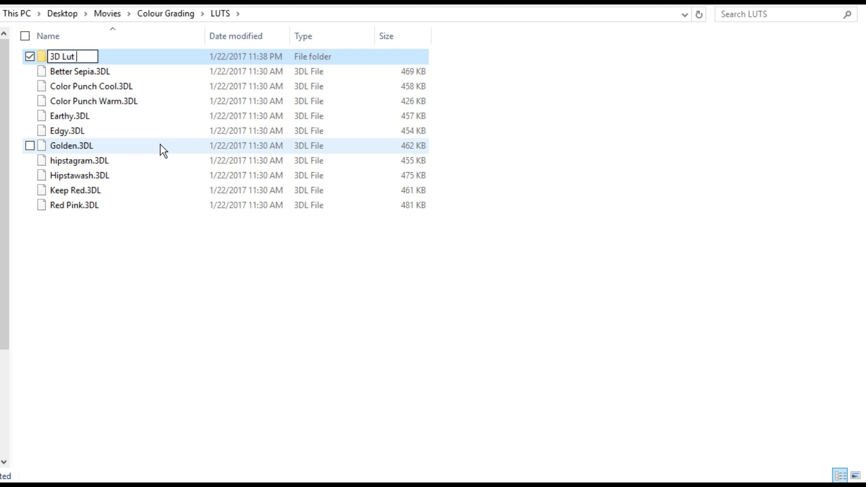
text(F)
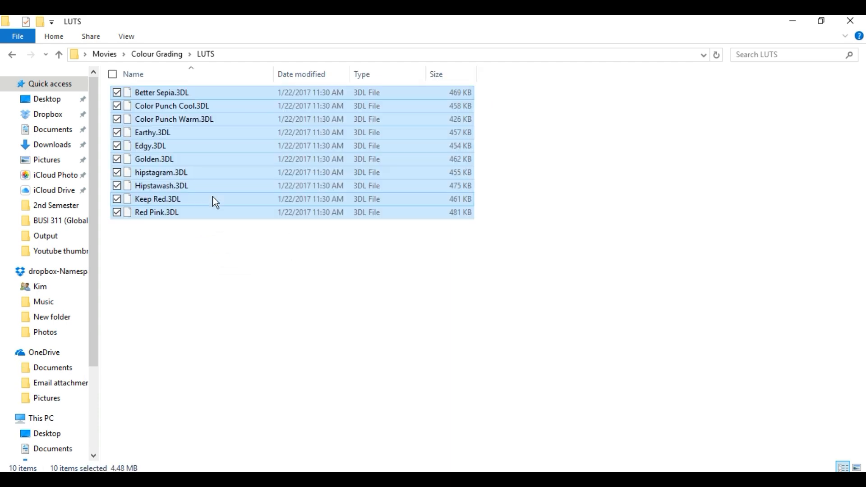
mouse_move(341, 291)
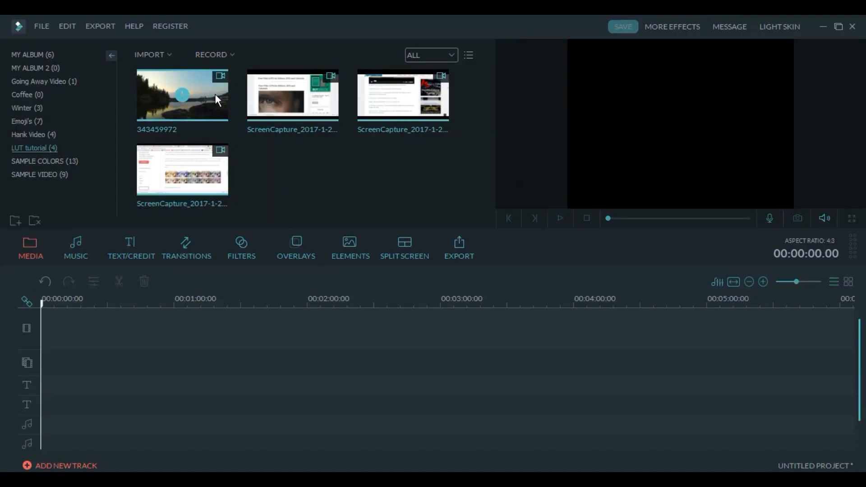
Place the lake clip on the timeline and open Color Tuning with White Balance collapsed.
drag(182, 94, 53, 328)
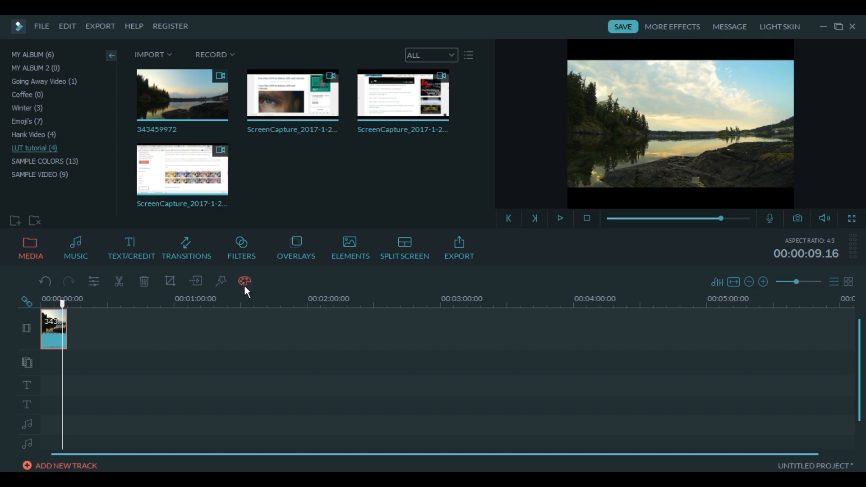
click(244, 282)
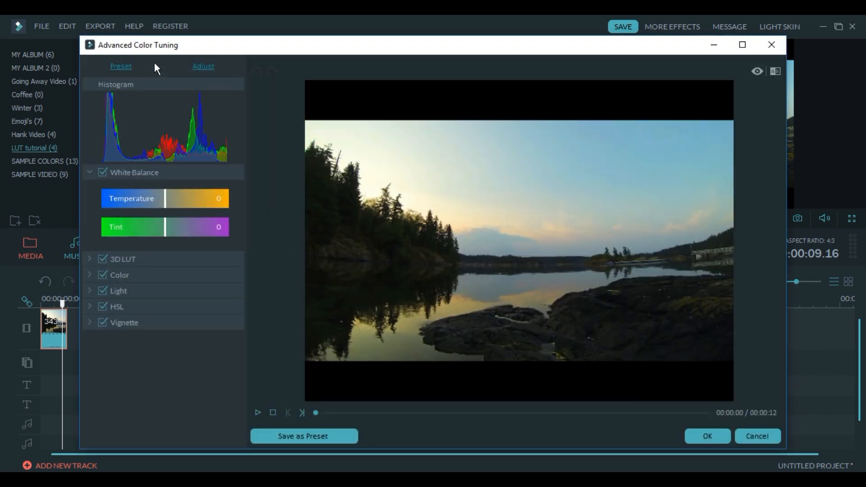
click(90, 172)
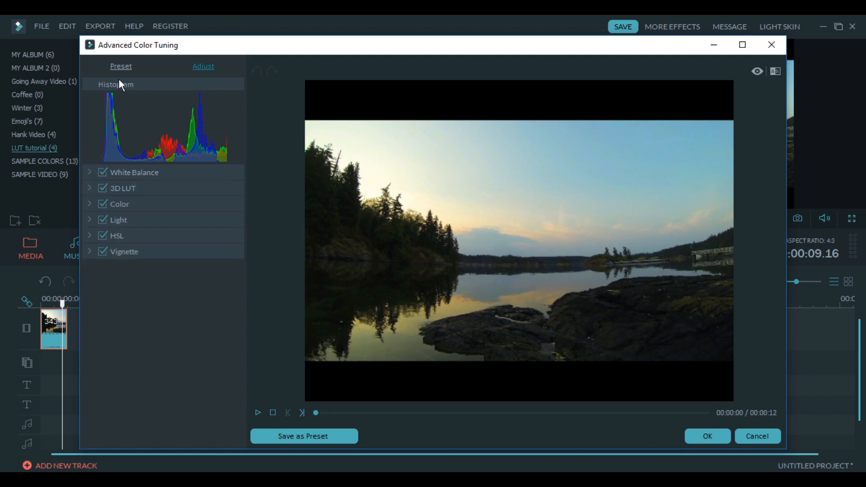
Preview the Walking Dead and Star Wars presets, then list the 3D LUT presets.
click(121, 66)
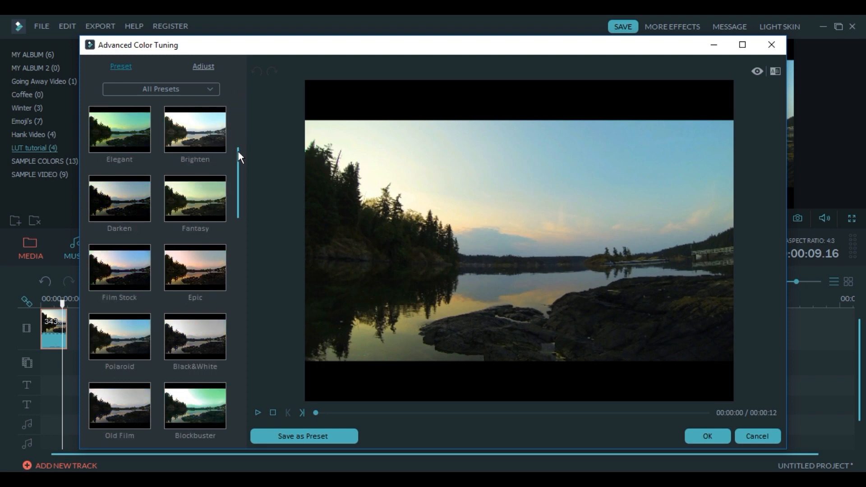
scroll(down, 3)
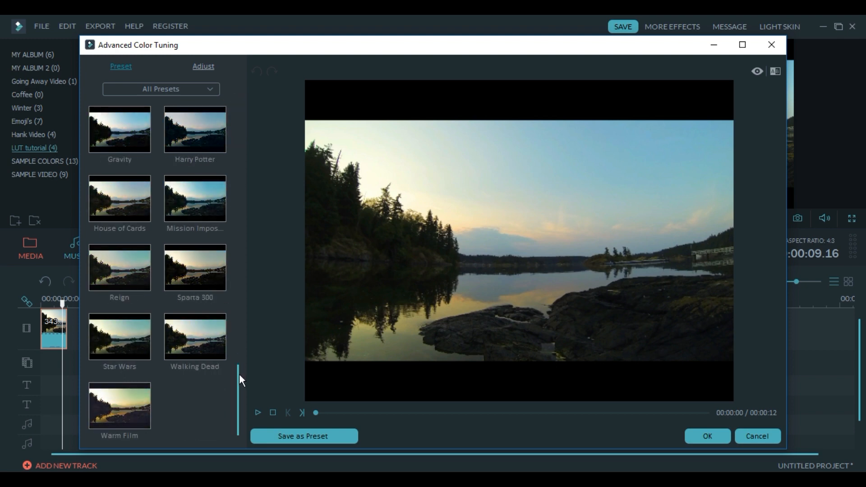
click(194, 337)
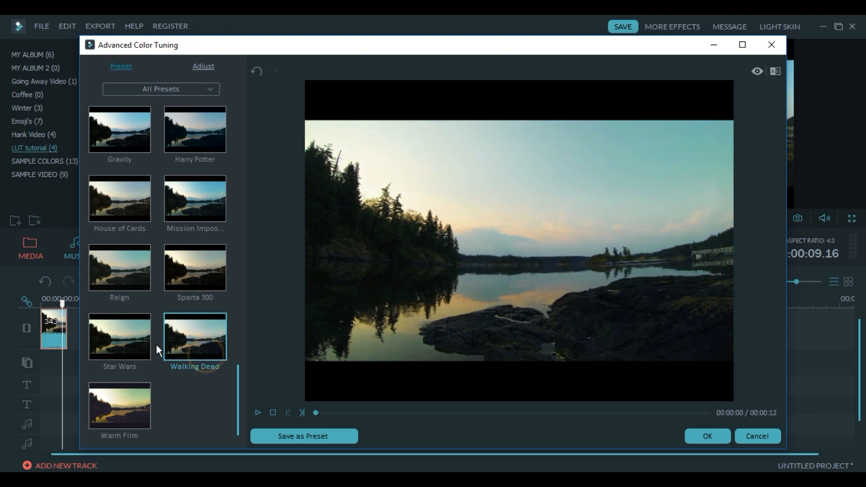
click(122, 336)
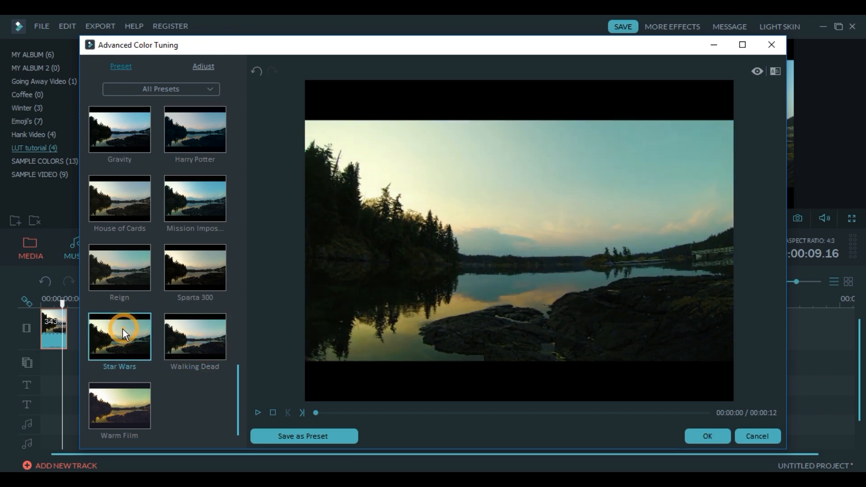
click(160, 89)
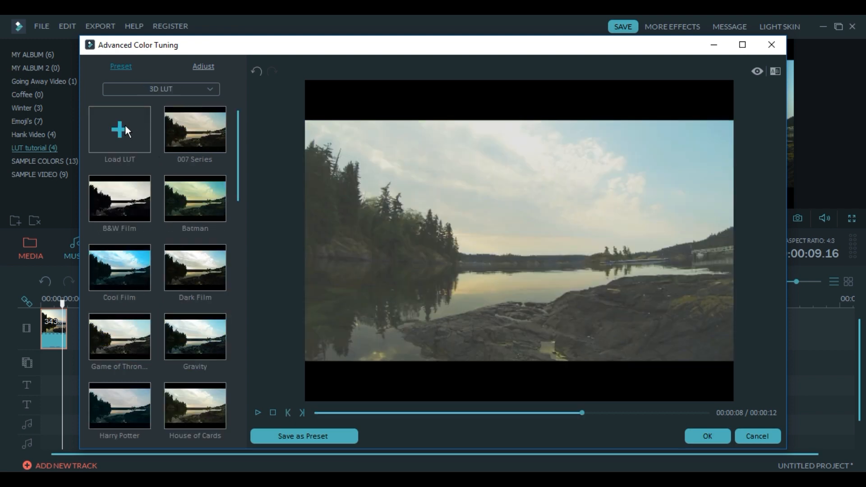
Load the .3DL LUT files from the LUTS folder via Load LUT.
click(119, 129)
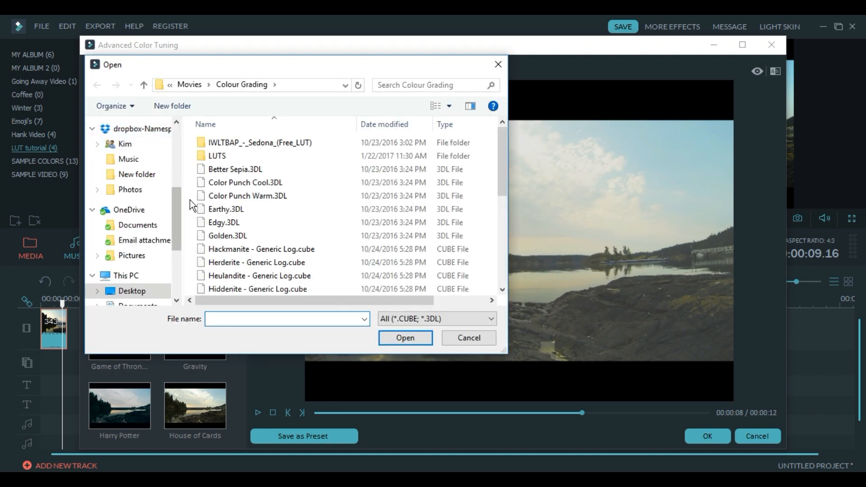
click(217, 155)
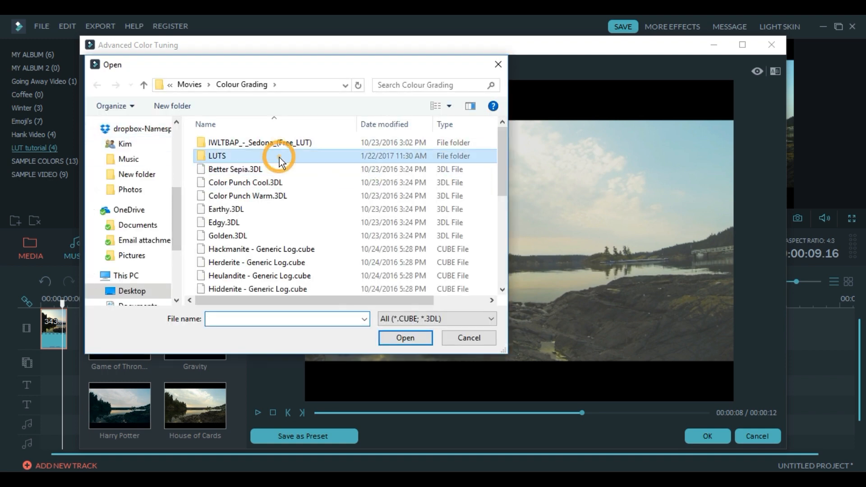
double_click(217, 156)
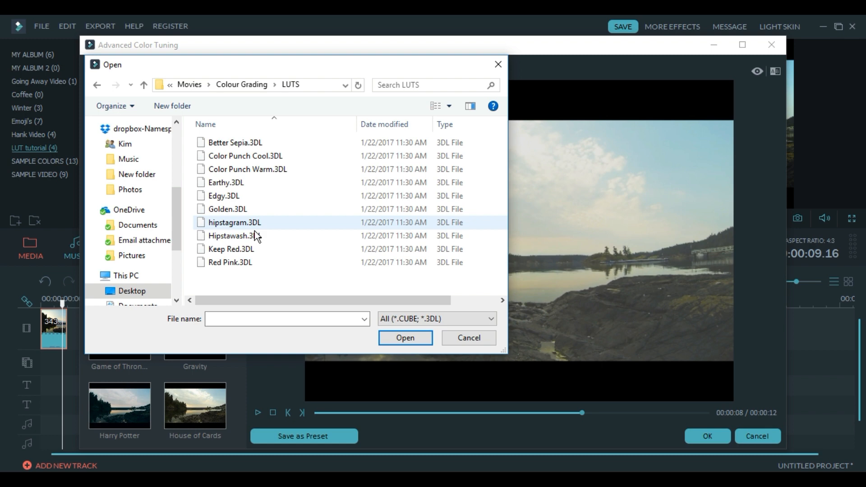
click(468, 338)
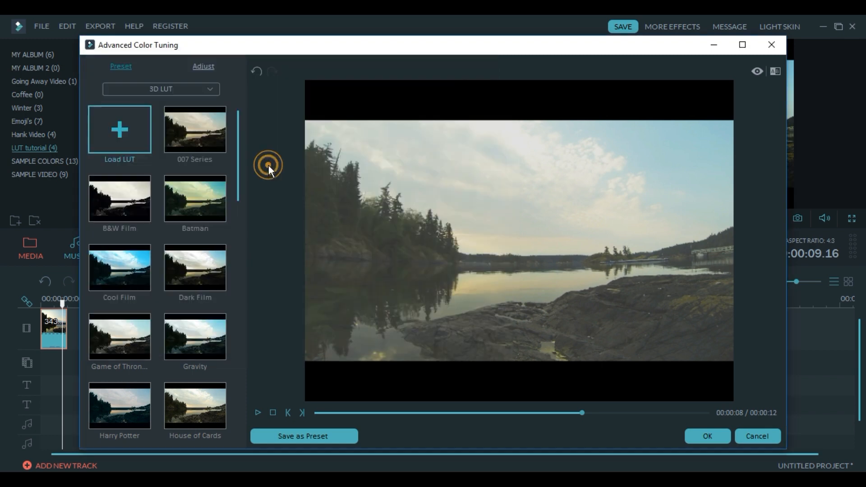
Browse the imported 3D LUTs, play the preview, and apply Hipstawash_1 to the clip.
click(194, 129)
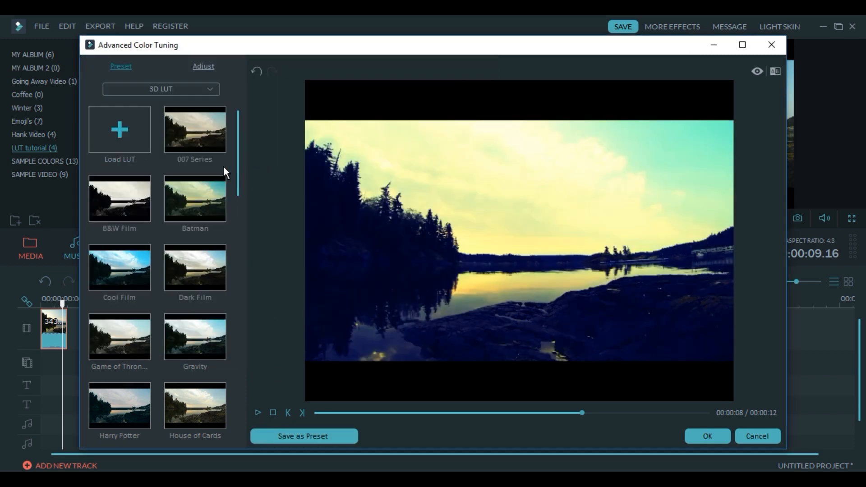
scroll(down, 3)
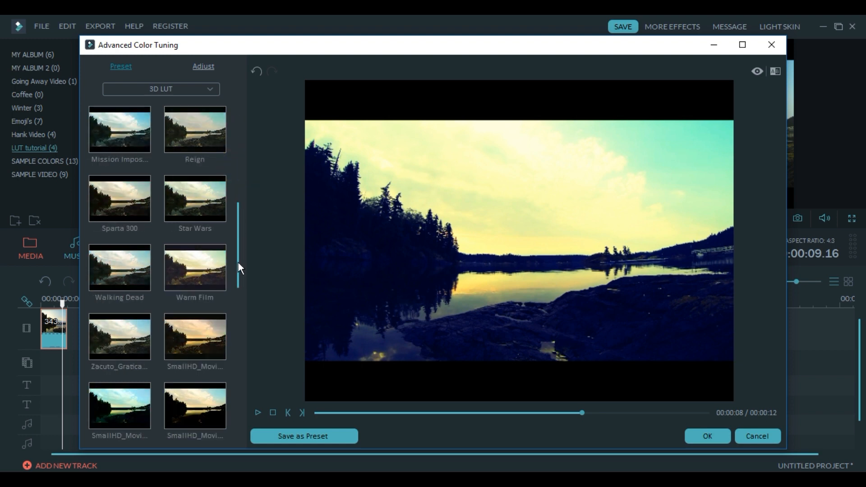
scroll(down, 3)
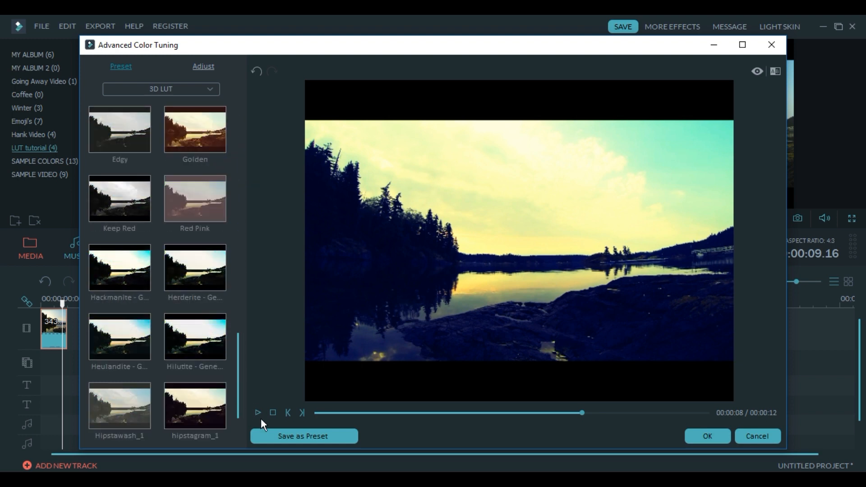
click(260, 413)
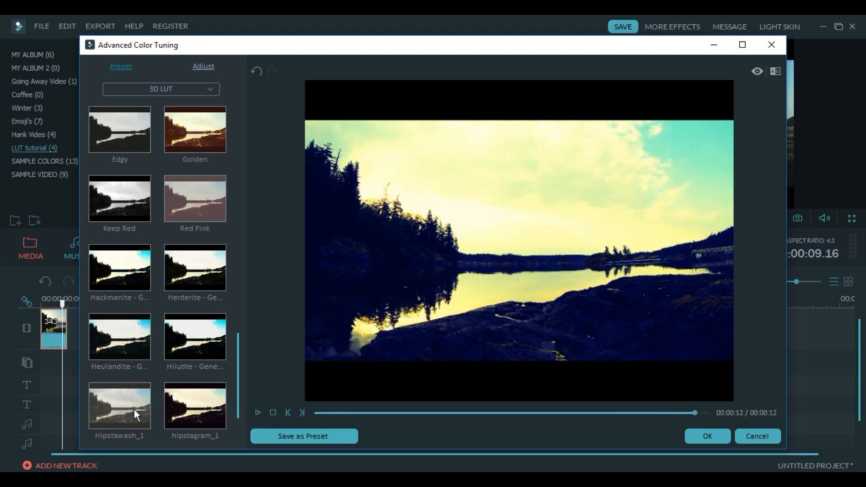
click(129, 416)
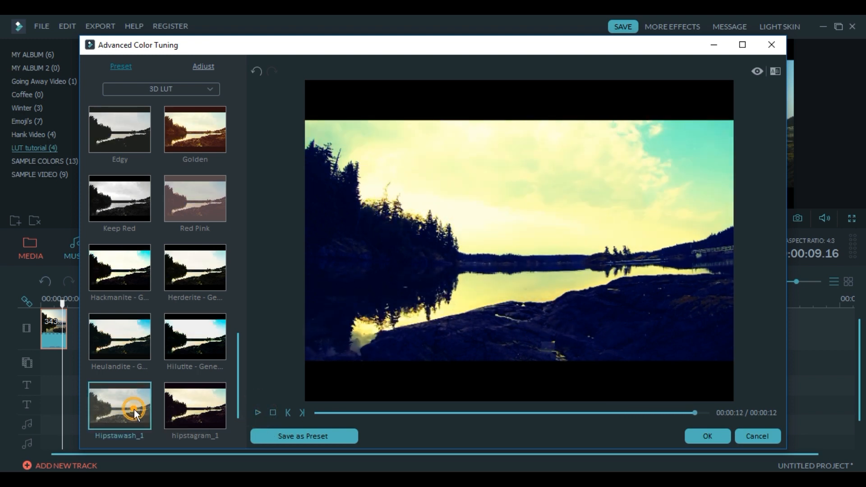